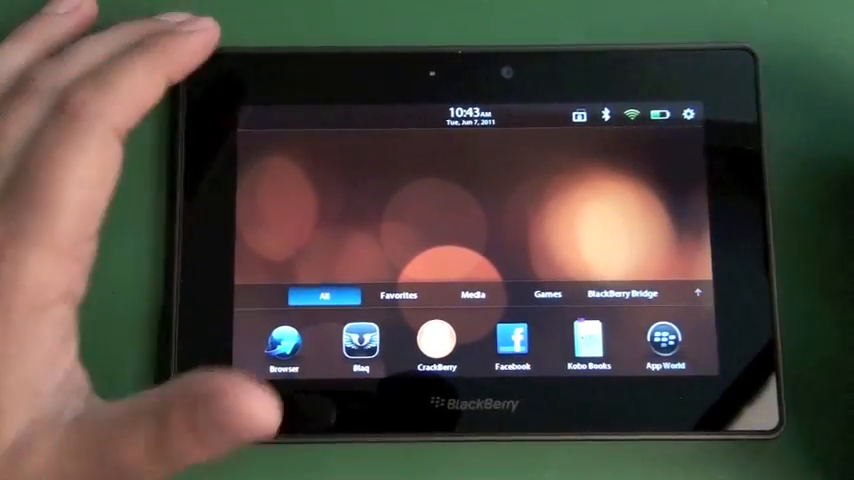
Launch Facebook from the home screen so the News Feed loads
left_click(514, 340)
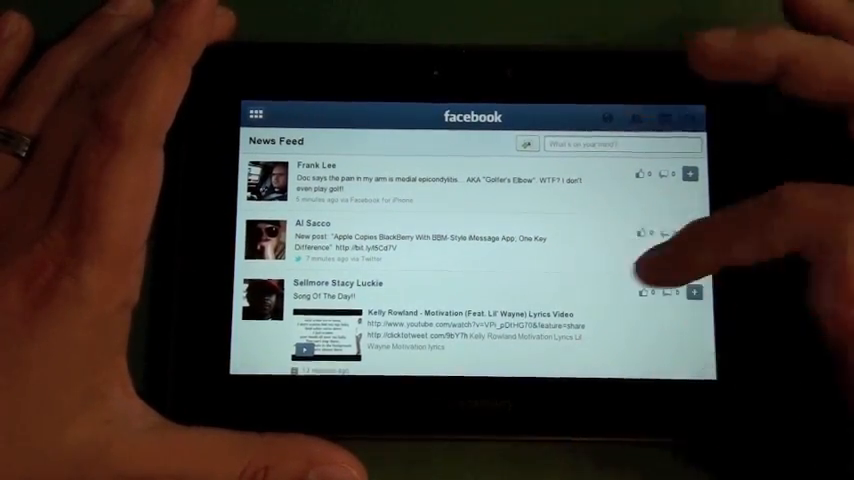
Review and dismiss the Options menu, then go to the Friends grid
left_click(628, 128)
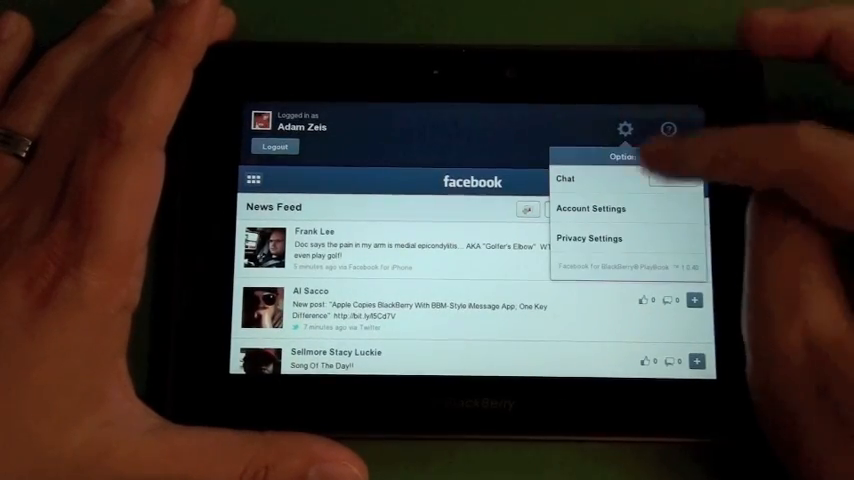
left_click(678, 178)
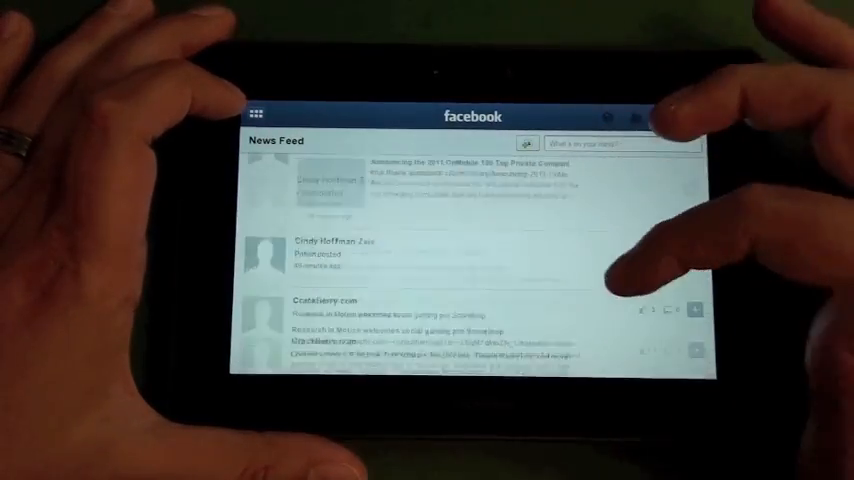
scroll("down", 3)
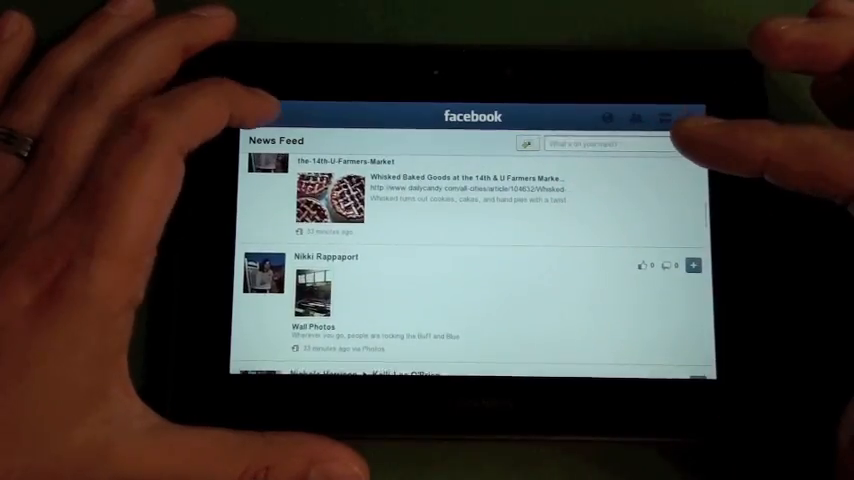
left_click(262, 116)
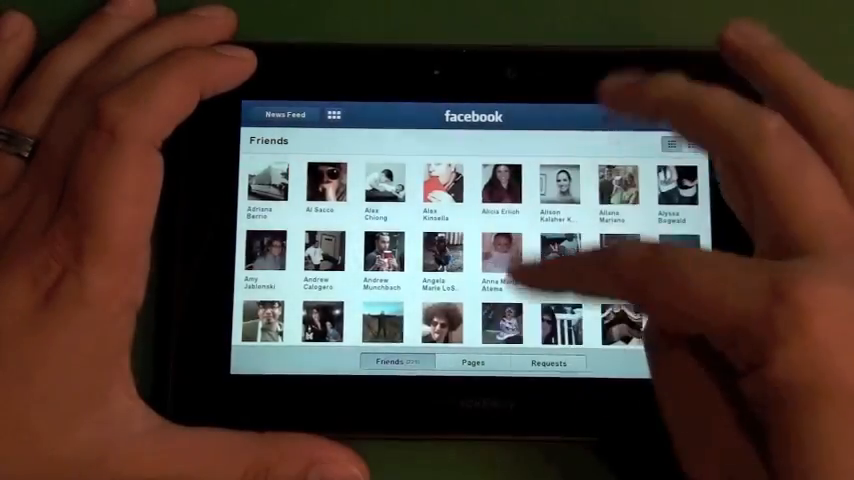
Browse Friends and the liked Pages, then return to the News Feed with the sections menu
scroll("down", 3)
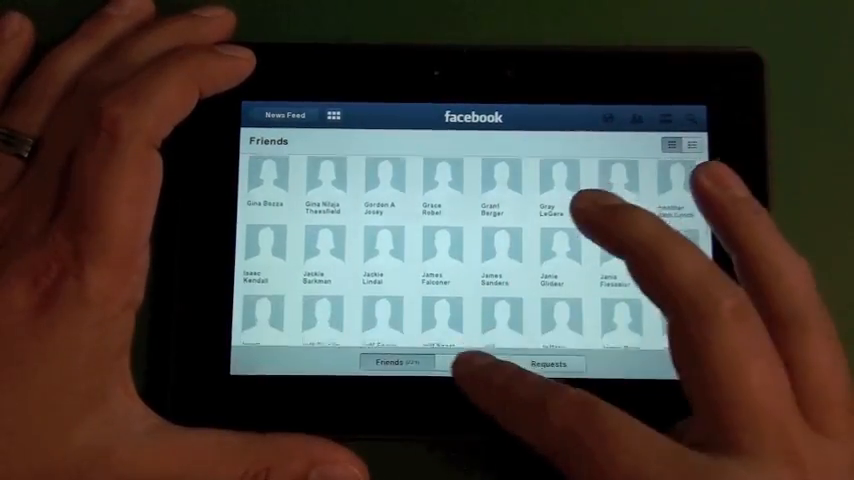
left_click(473, 361)
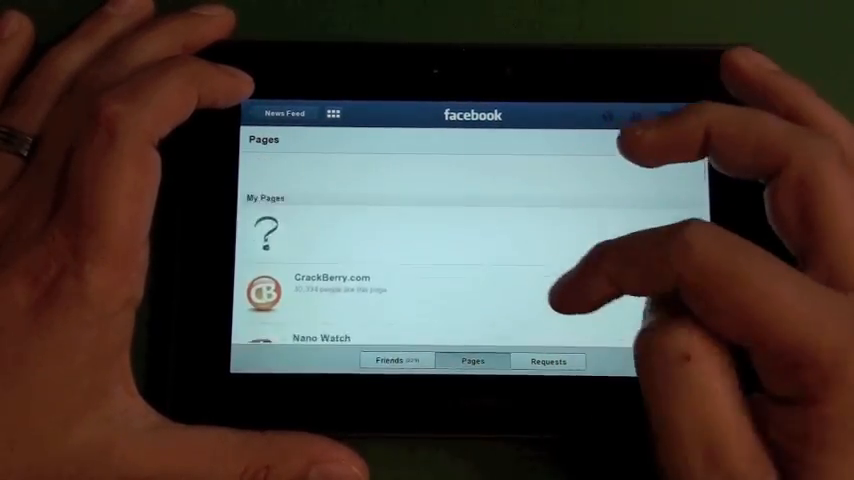
left_click(340, 283)
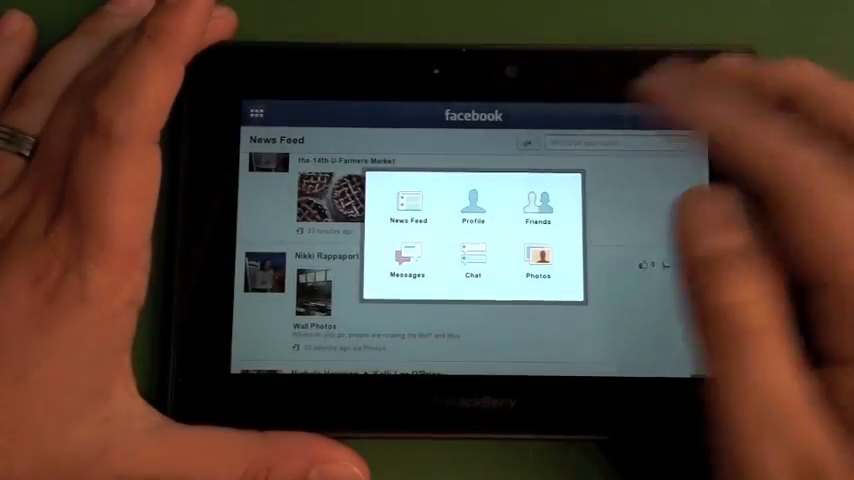
Choose Messages from the section grid menu
left_click(406, 270)
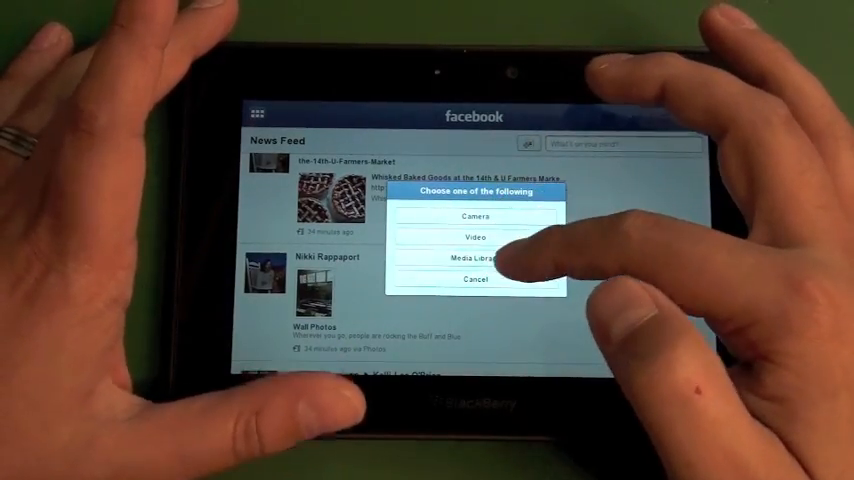
Start a media upload from the status box and choose Media Library as the source
left_click(480, 217)
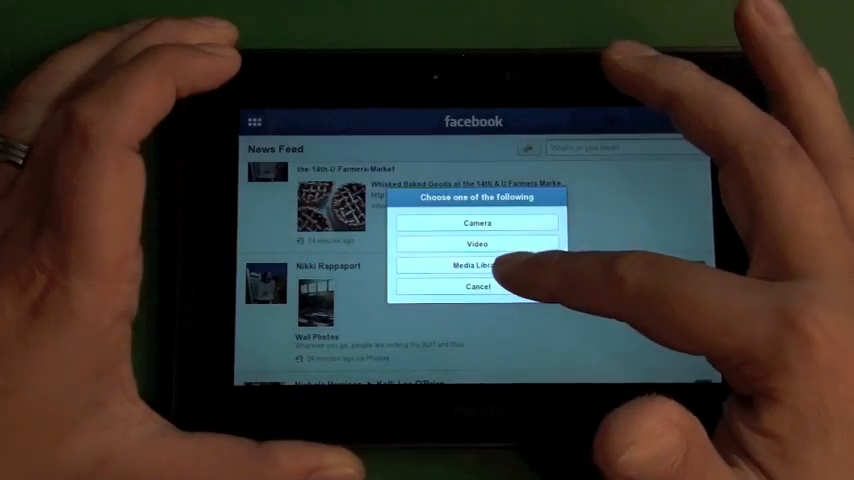
left_click(477, 266)
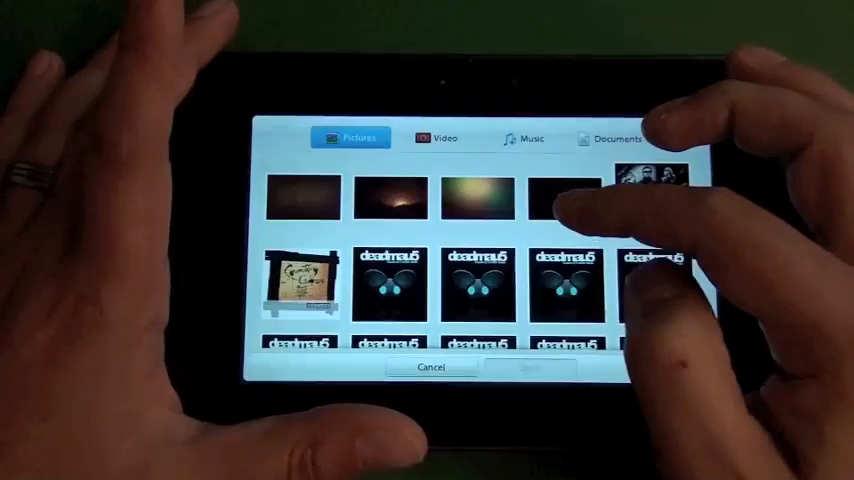
View the library's Video tab, then cancel the upload to return to the News Feed
left_click(438, 137)
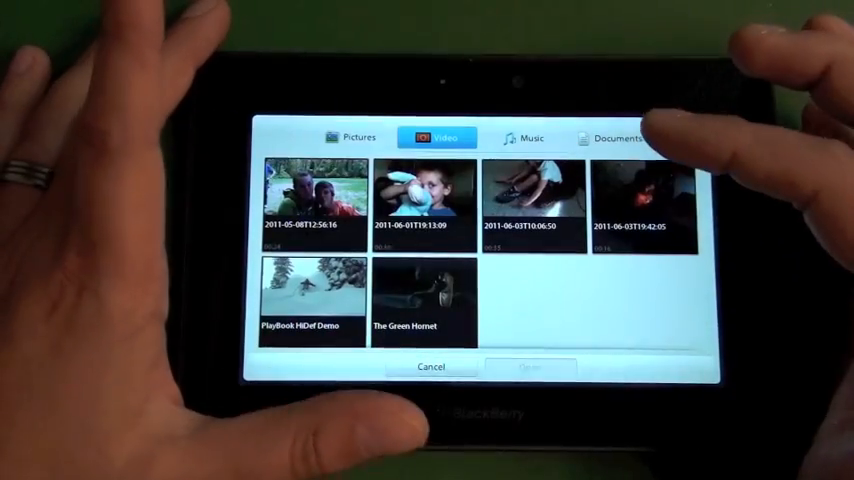
left_click(423, 195)
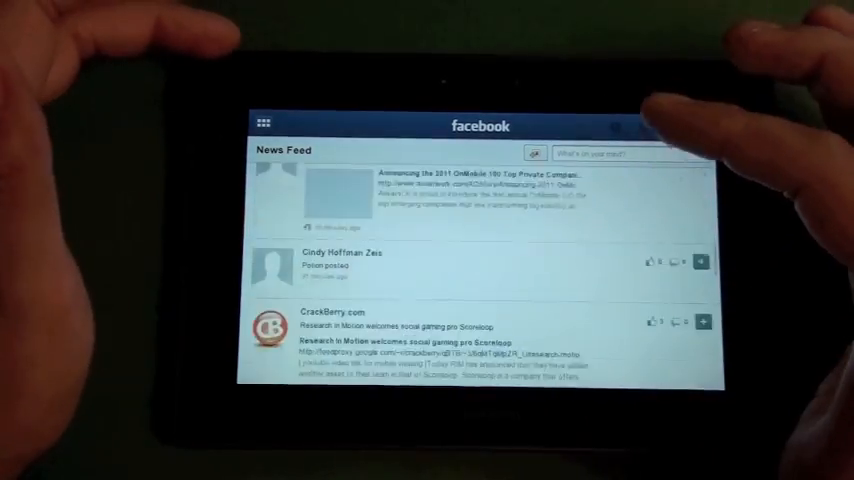
scroll("down", 3)
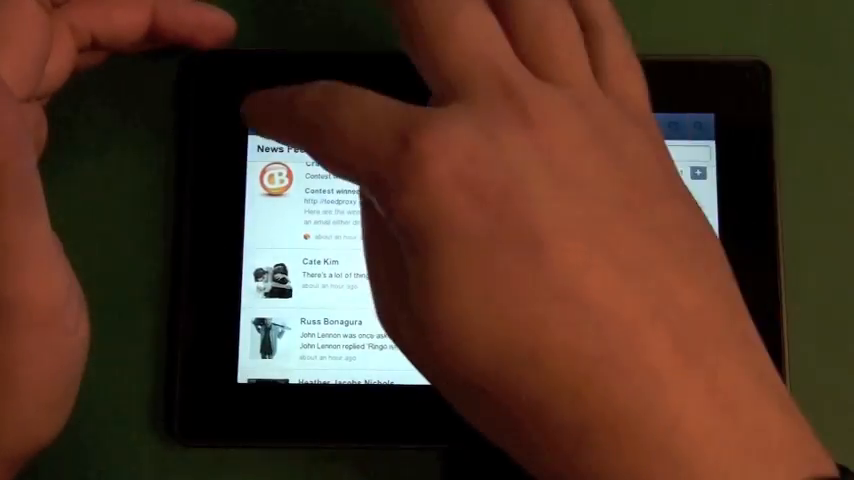
left_click(264, 120)
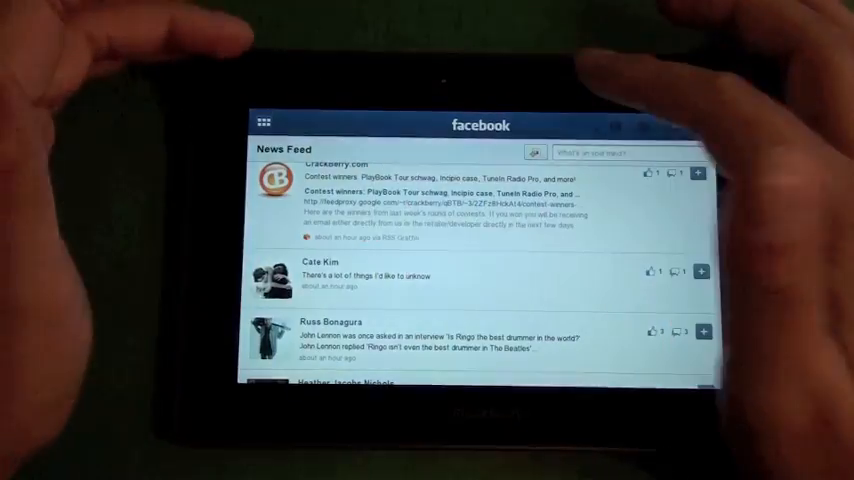
scroll("down", 3)
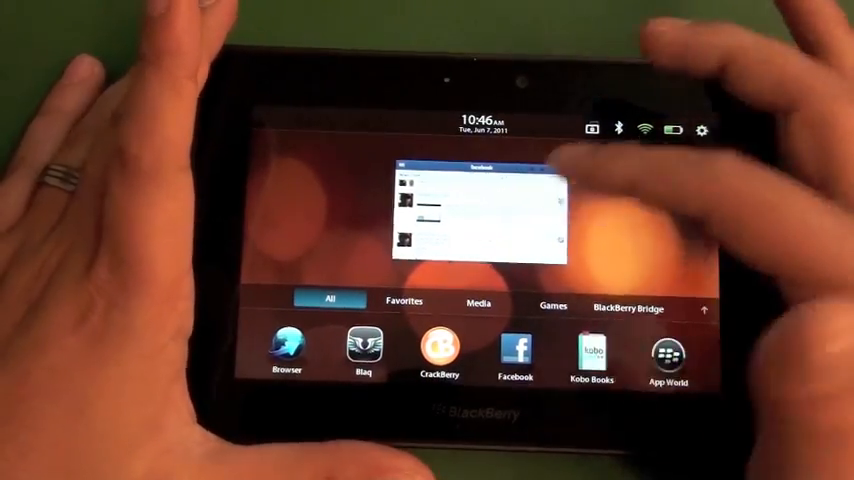
left_click(514, 352)
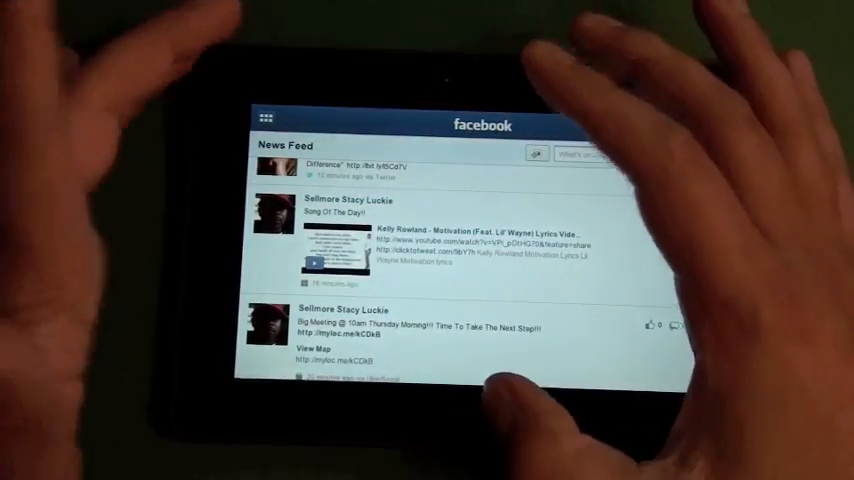